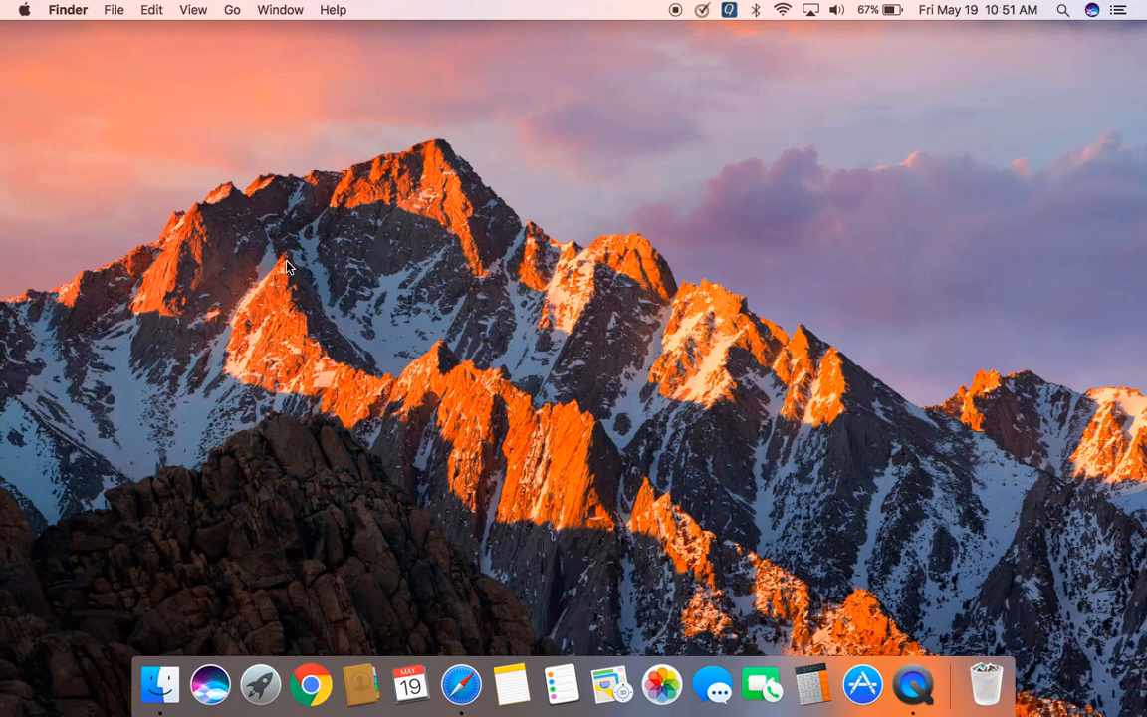
pyautogui.moveTo(241, 197)
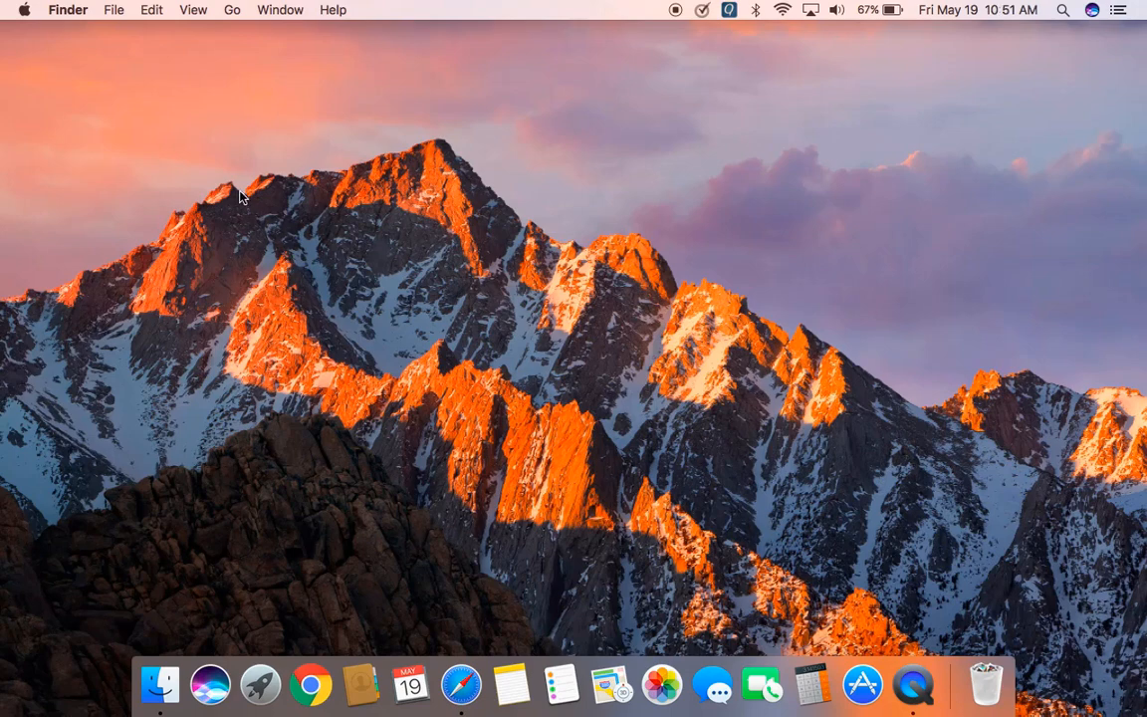
pyautogui.moveTo(239, 65)
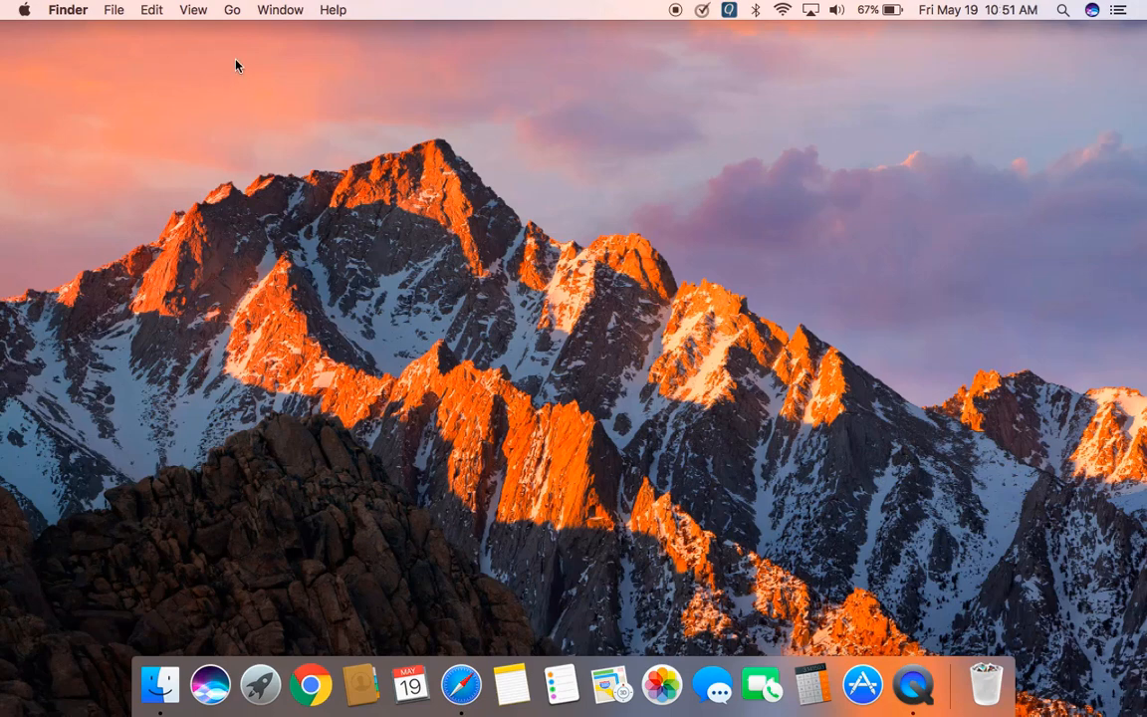
pyautogui.moveTo(237, 10)
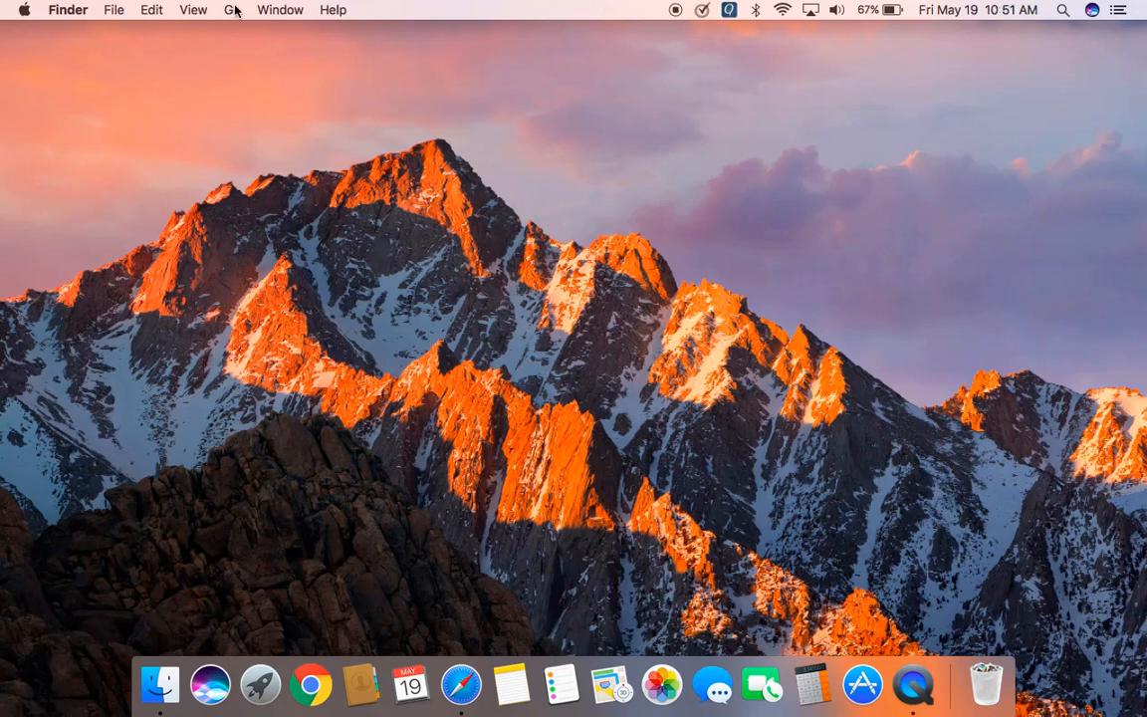
pyautogui.moveTo(233, 12)
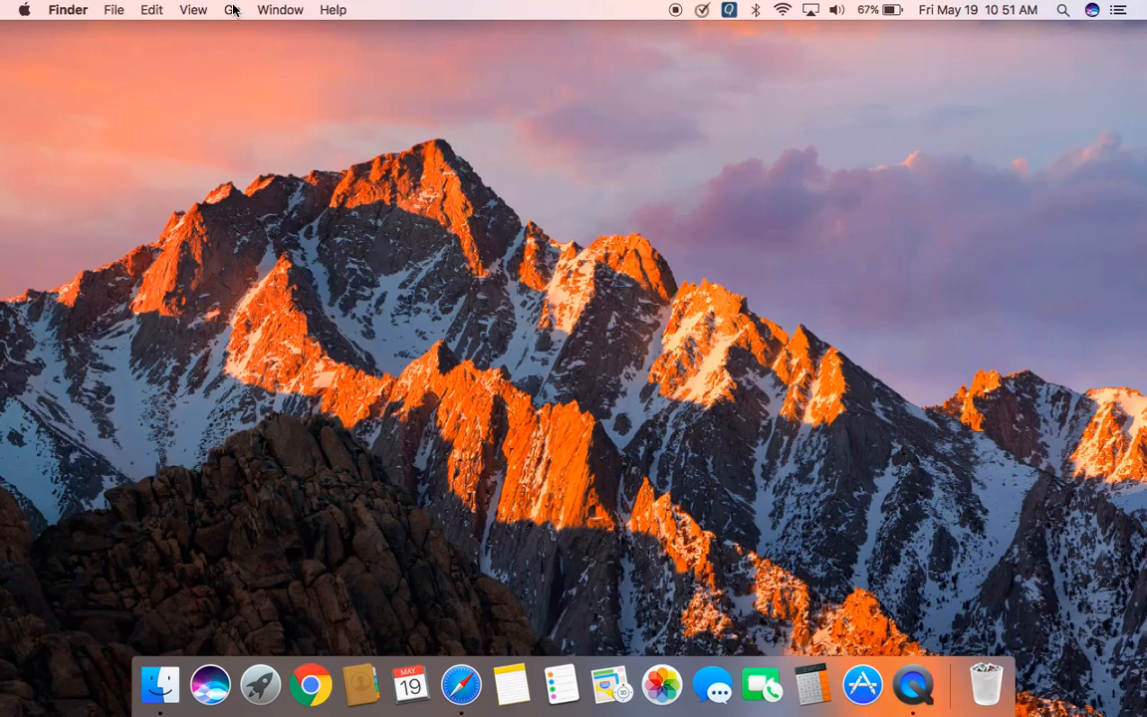
pyautogui.moveTo(231, 16)
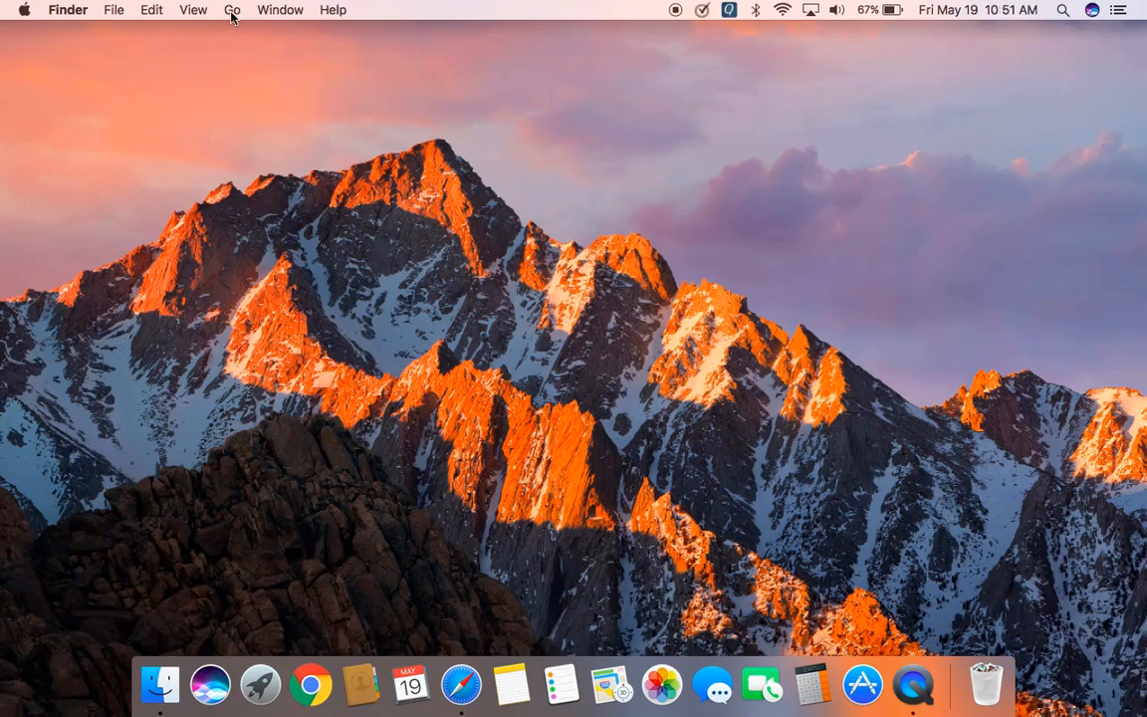
# Step: Open the AirDrop window from Finder's Go menu
pyautogui.click(232, 8)
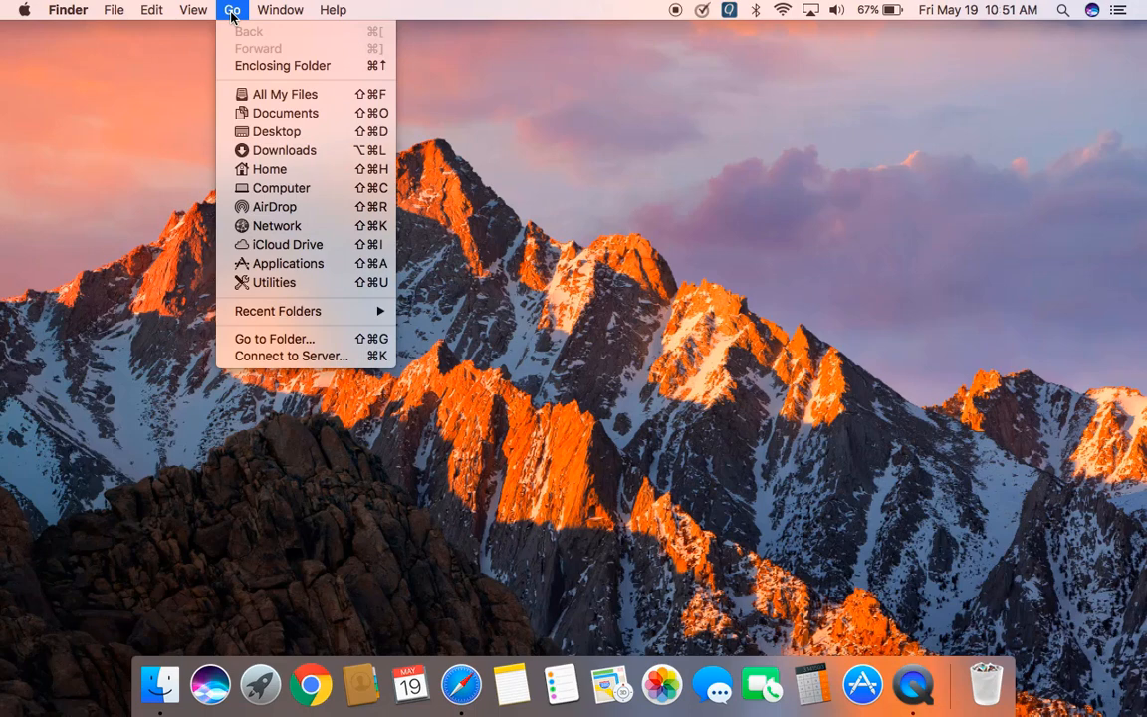
pyautogui.moveTo(277, 131)
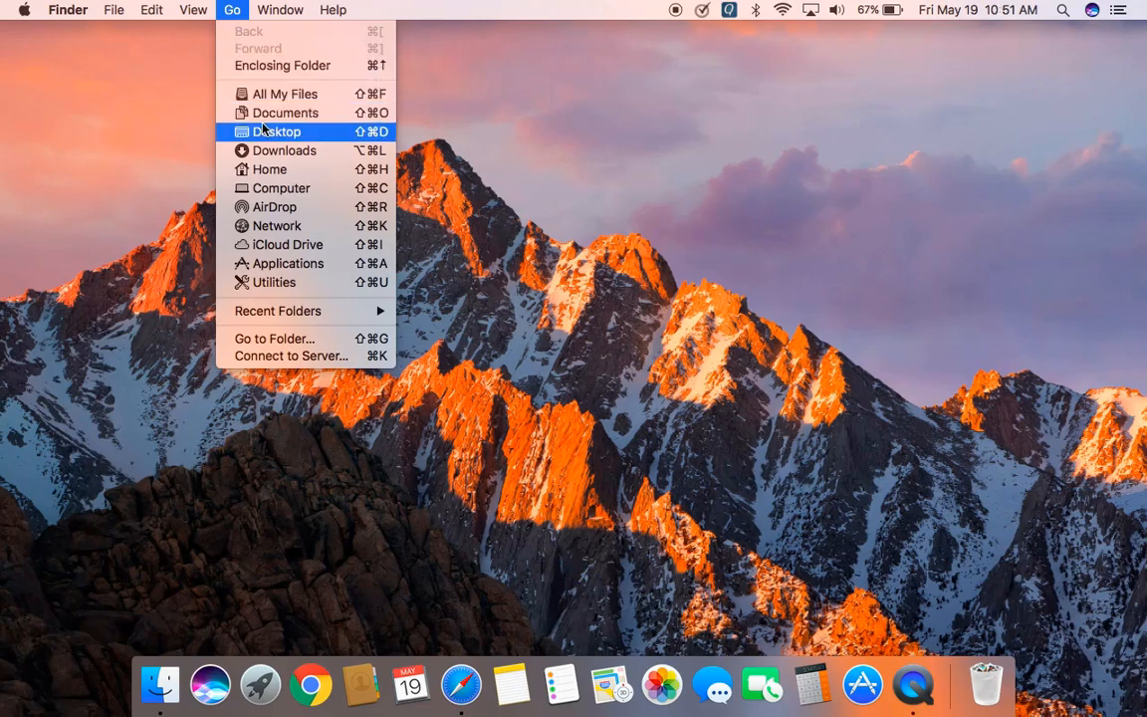
pyautogui.moveTo(275, 208)
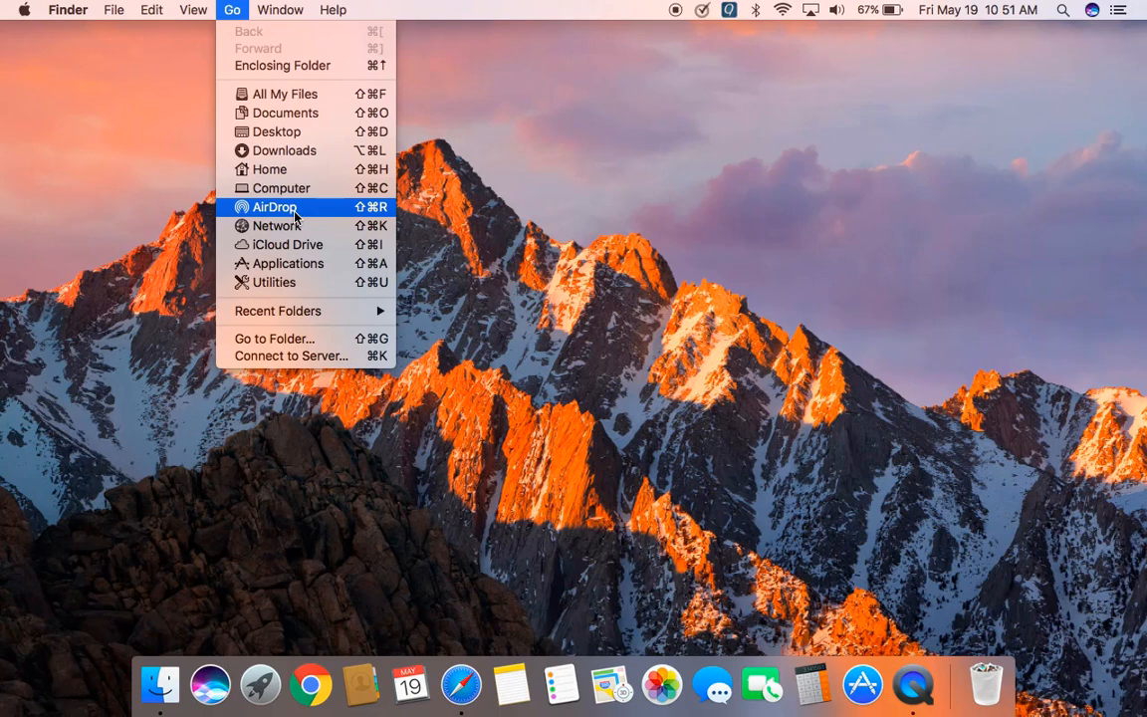
pyautogui.moveTo(303, 217)
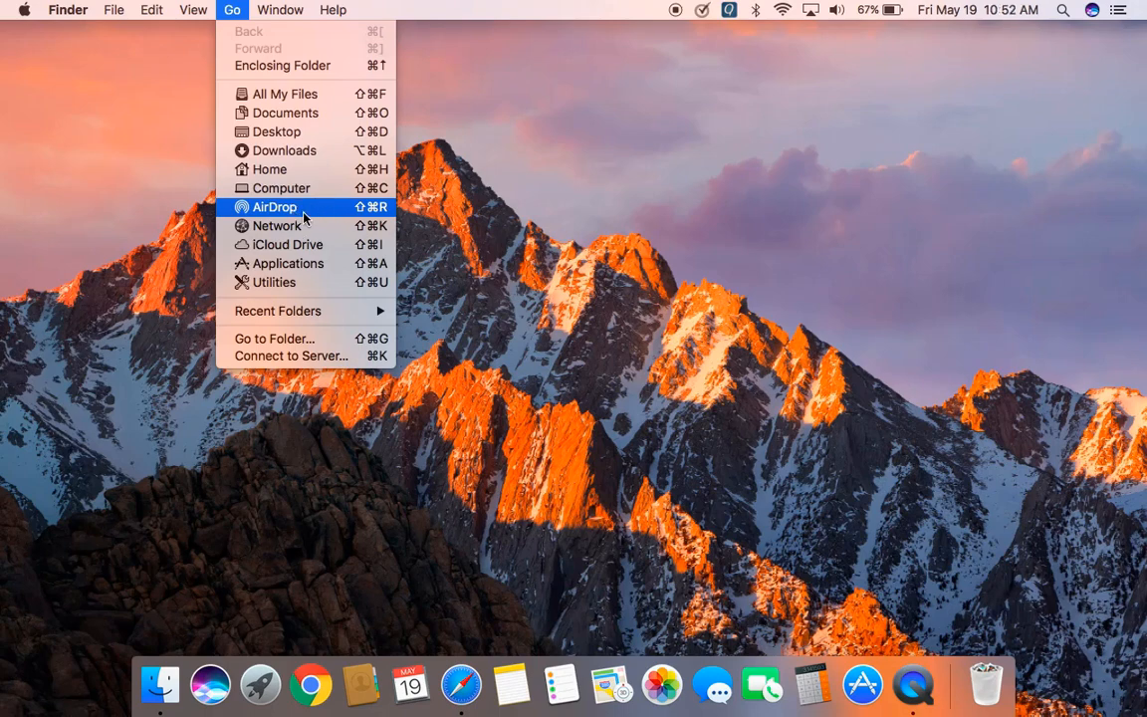
pyautogui.moveTo(297, 211)
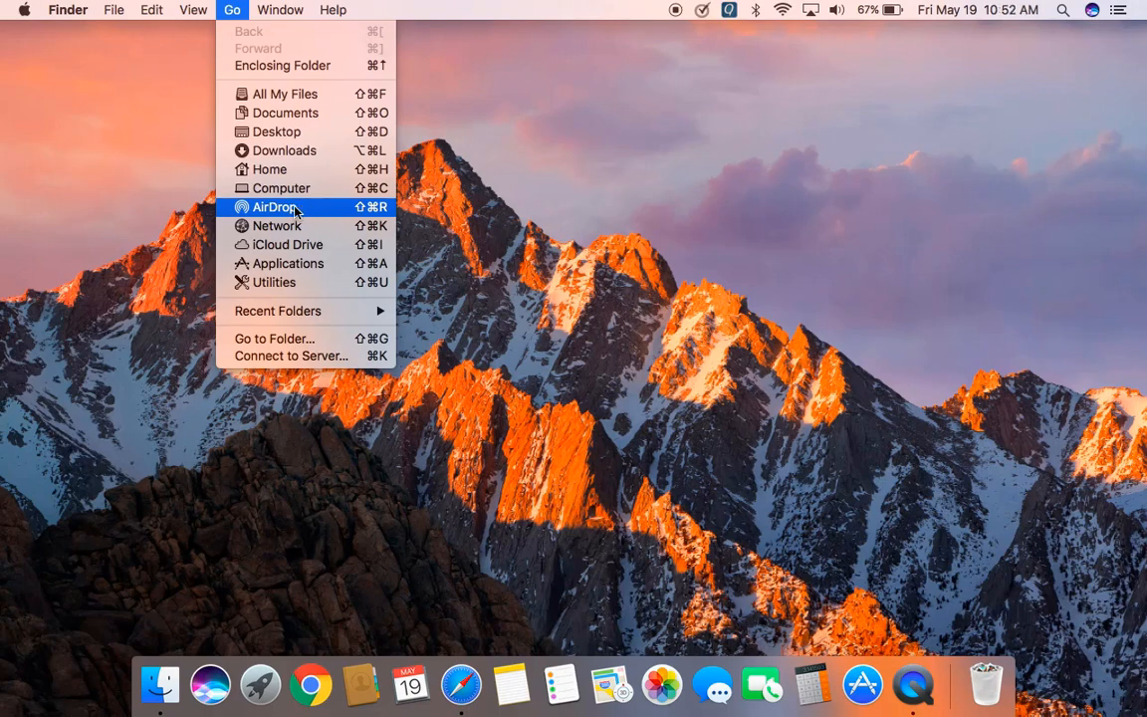
pyautogui.moveTo(315, 213)
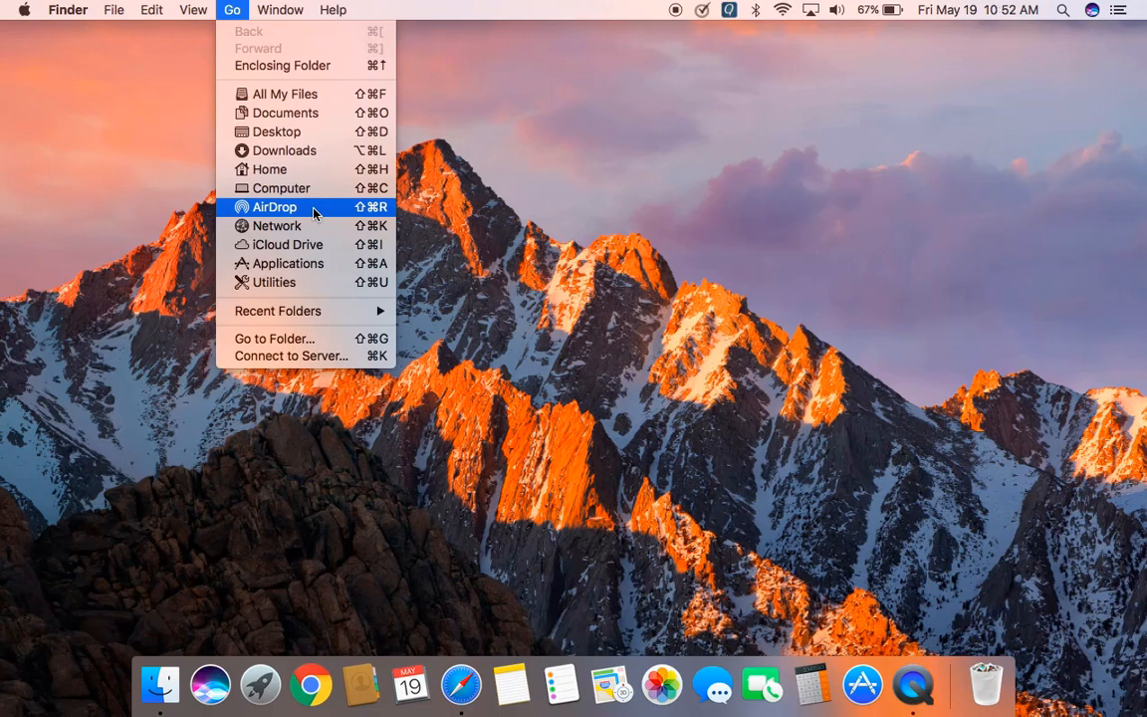
pyautogui.click(275, 207)
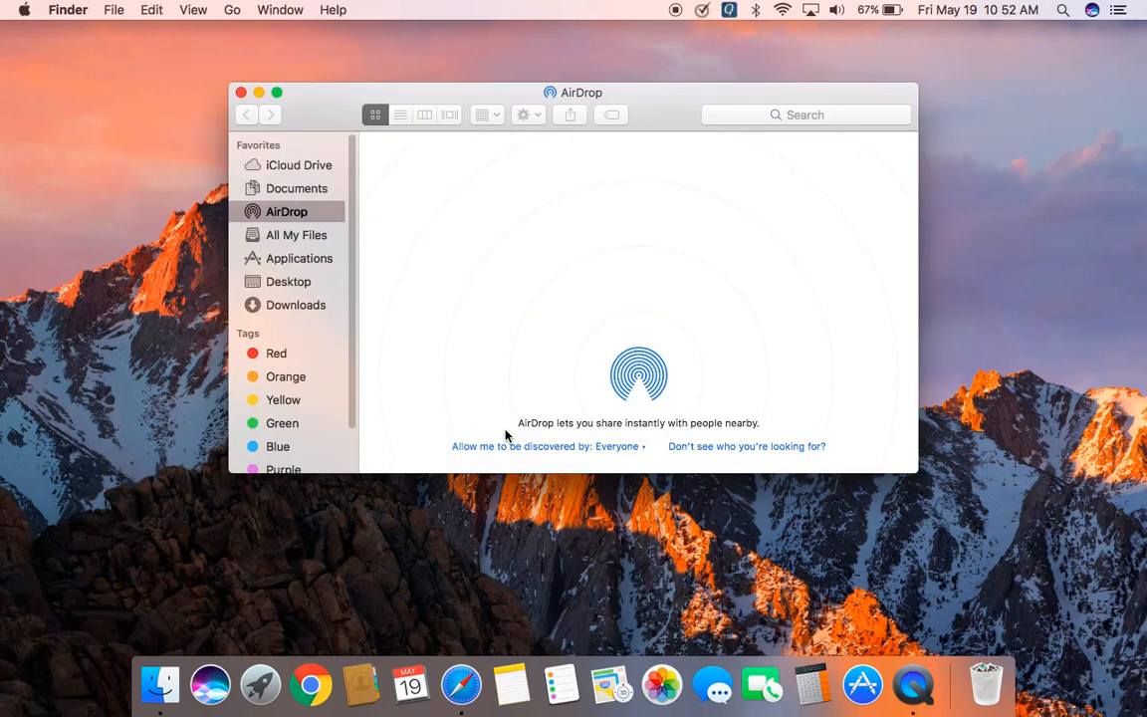
pyautogui.moveTo(554, 458)
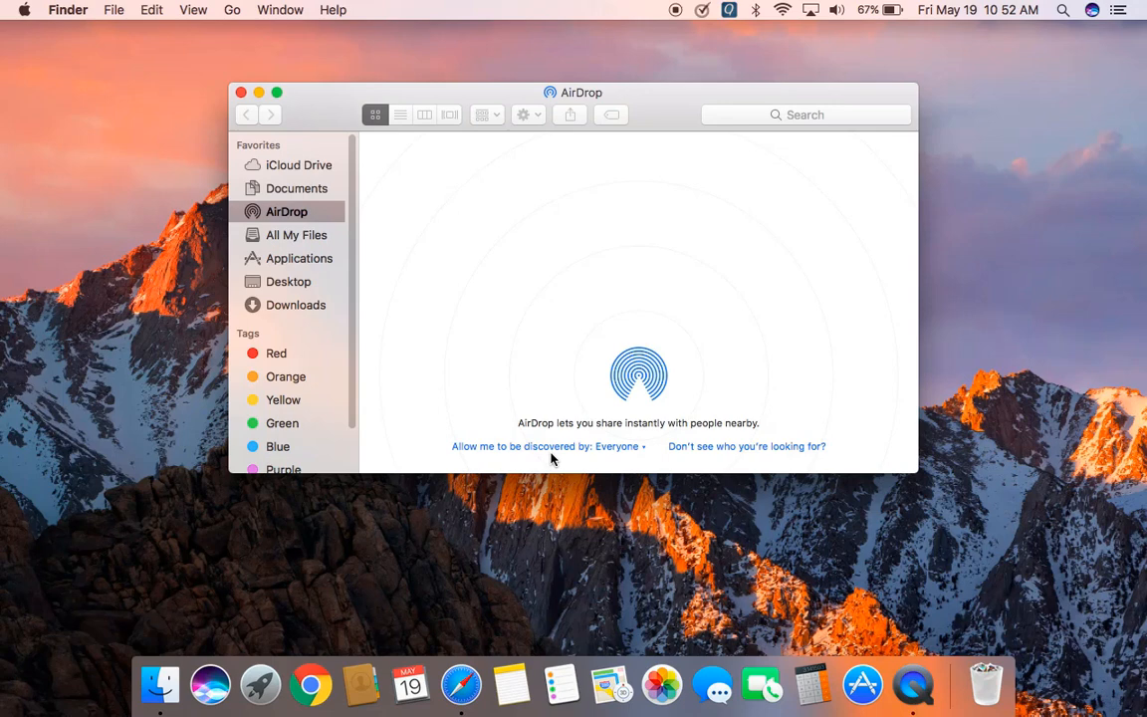
pyautogui.moveTo(620, 456)
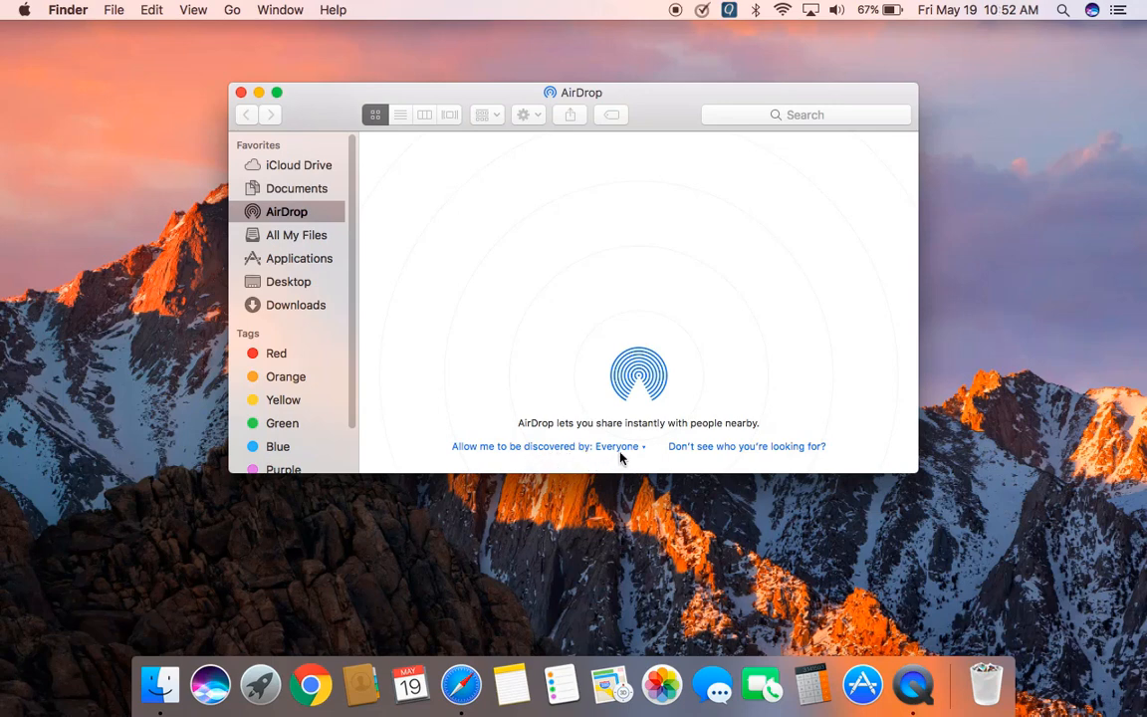
pyautogui.moveTo(586, 458)
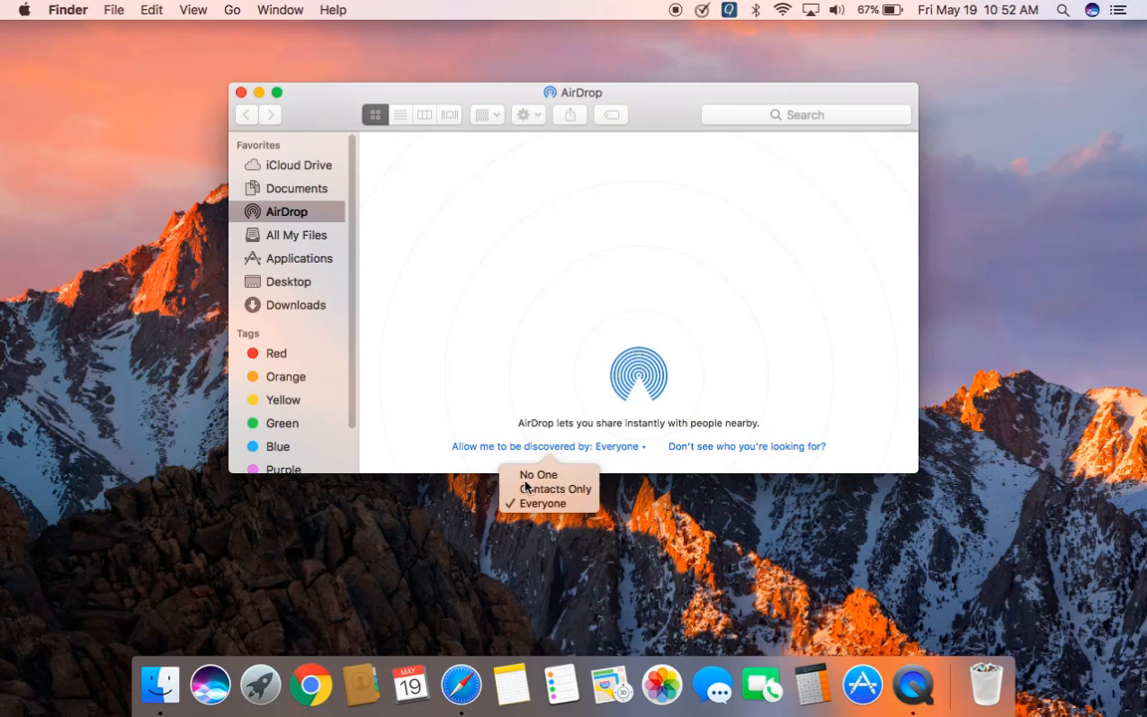
pyautogui.moveTo(560, 484)
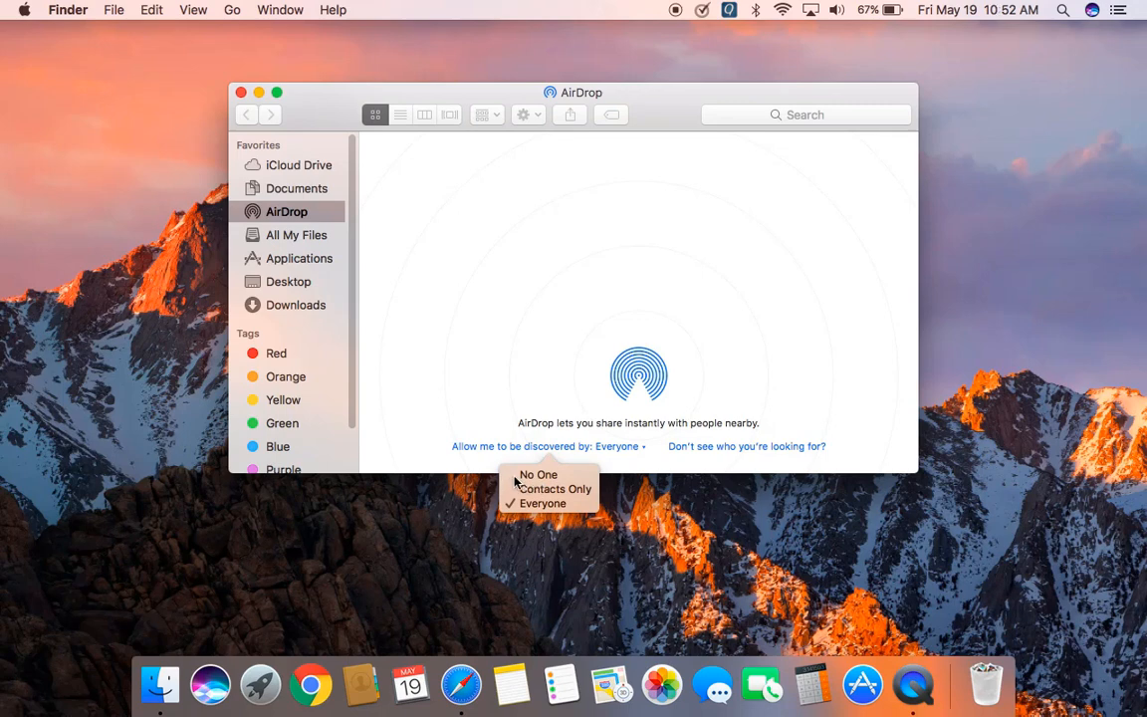
# Step: Set 'Allow me to be discovered by' to No One and close the AirDrop window
pyautogui.click(538, 474)
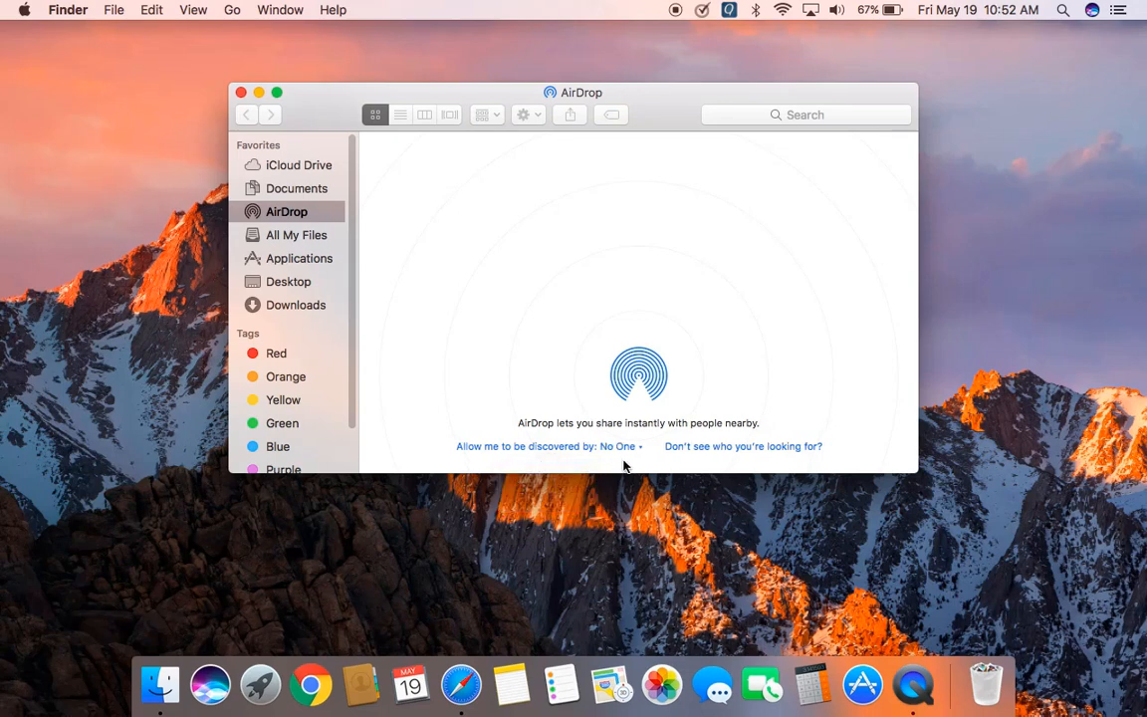
pyautogui.moveTo(558, 464)
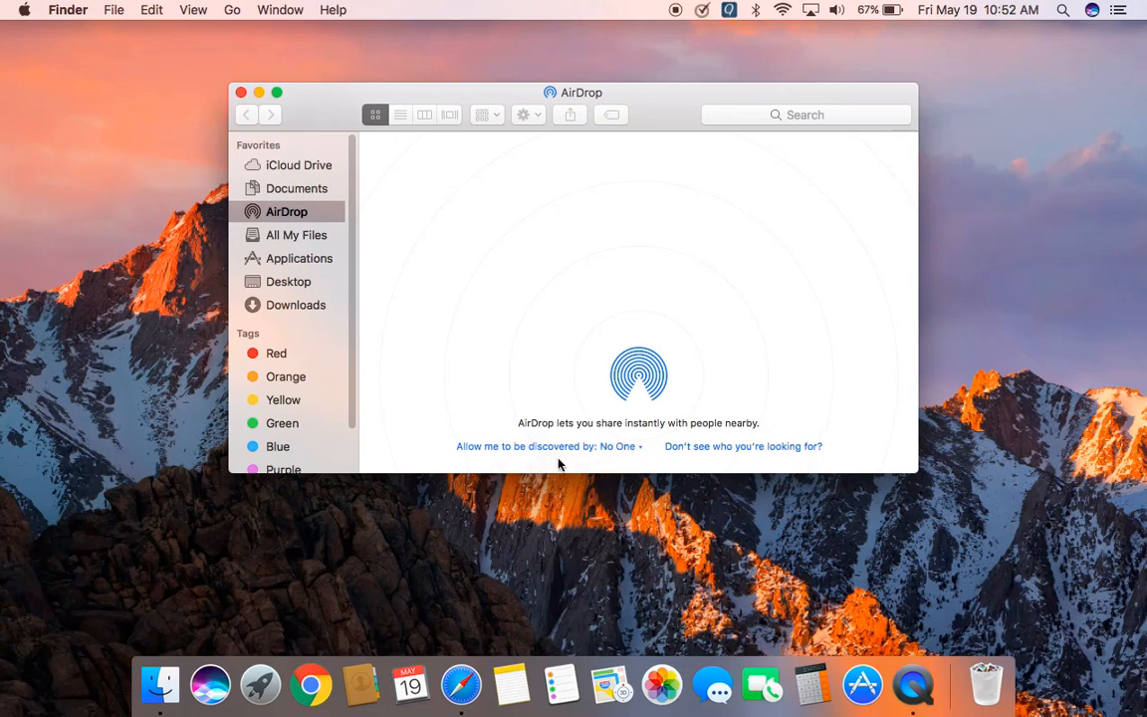
pyautogui.moveTo(428, 460)
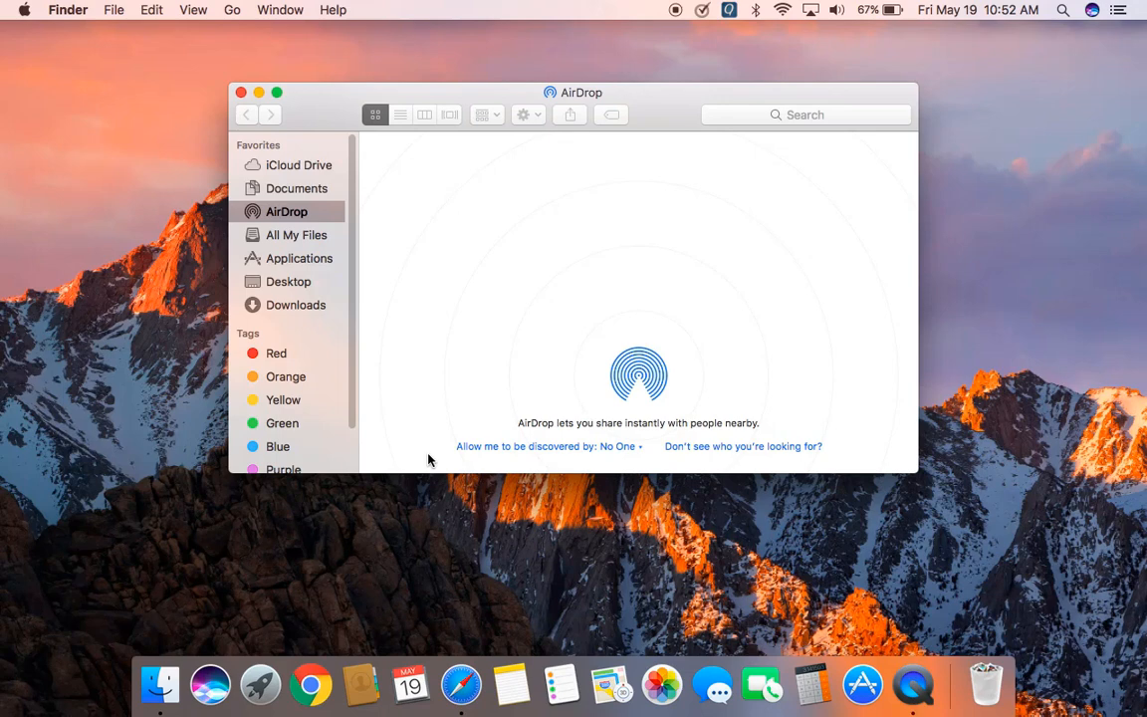
pyautogui.moveTo(346, 138)
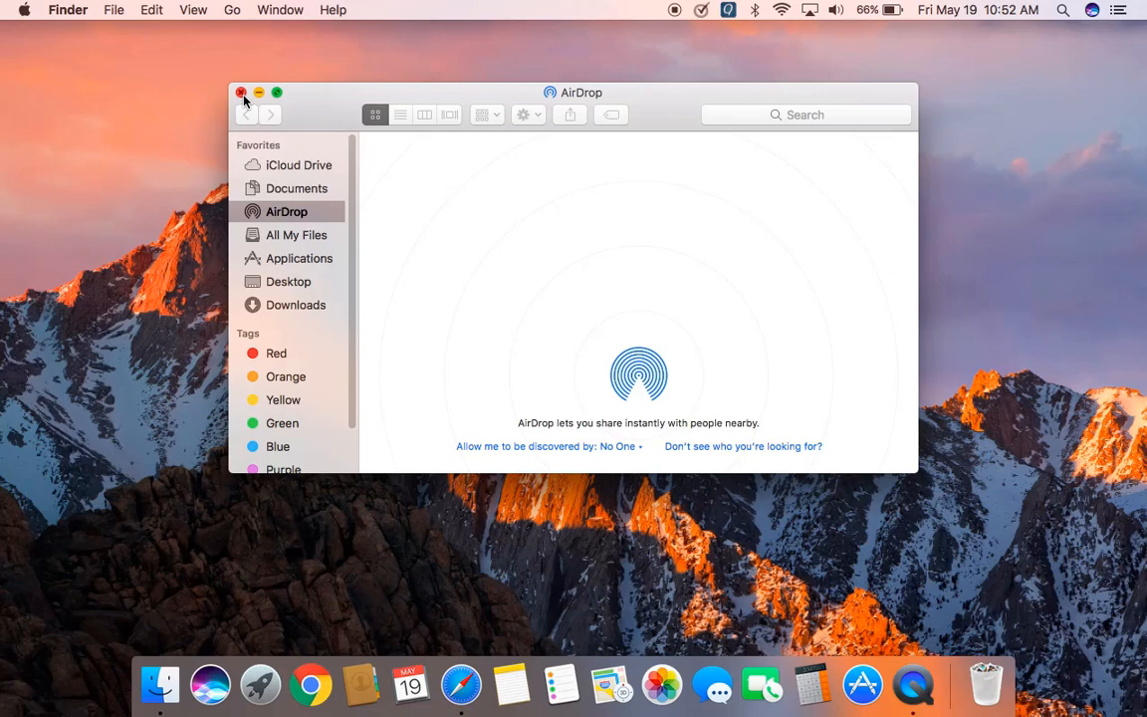
pyautogui.click(241, 94)
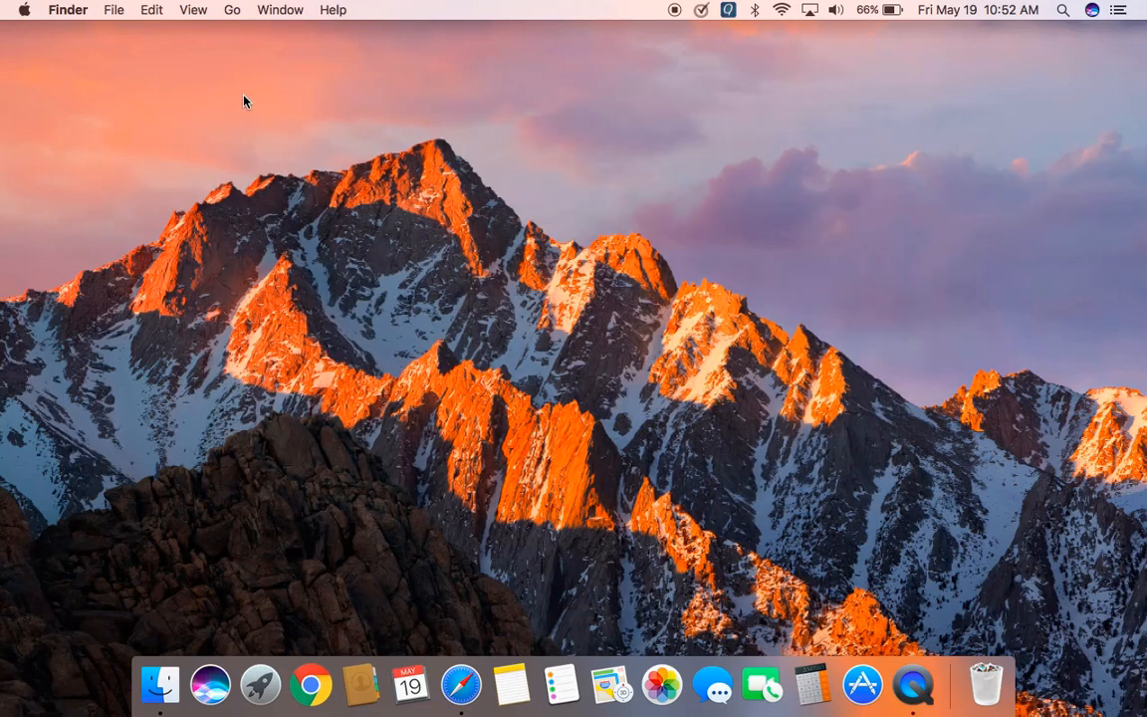